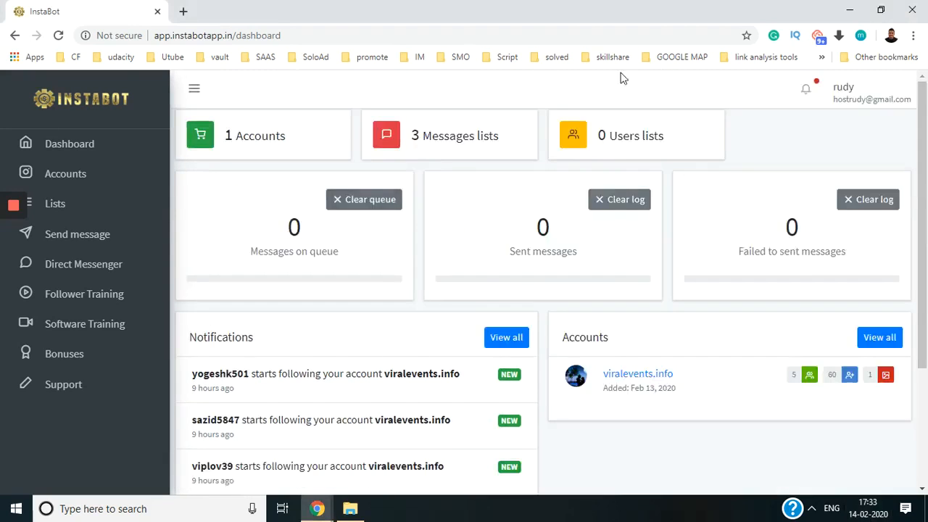
Show the Accounts page listing viralevents.info with its follower and message statistics.
click(65, 174)
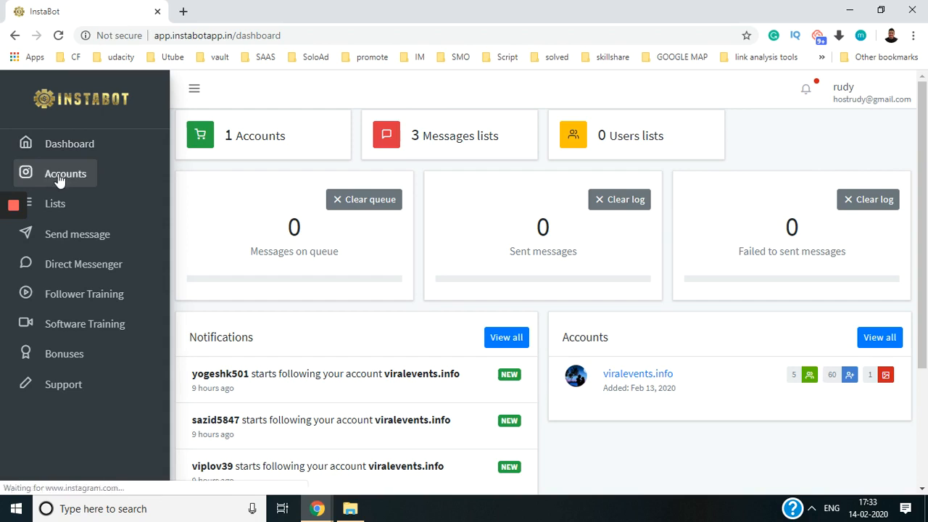
click(65, 174)
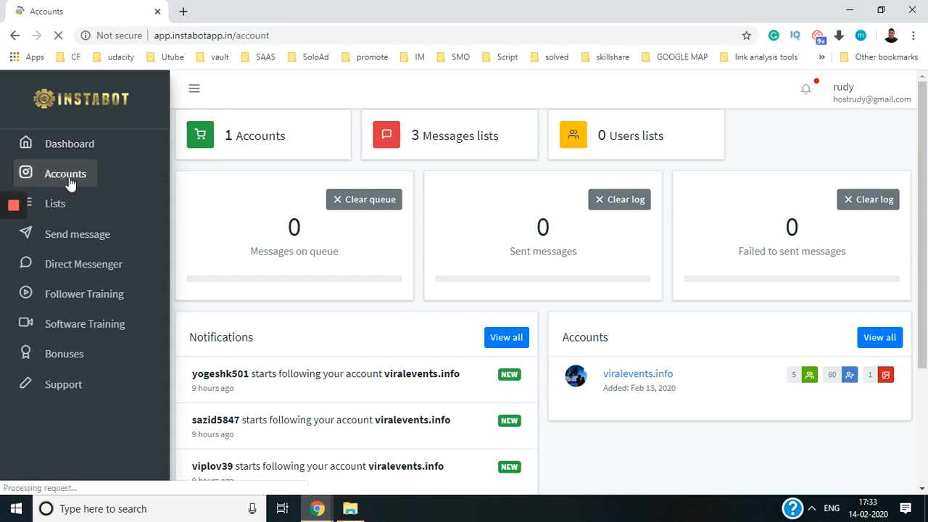
click(66, 174)
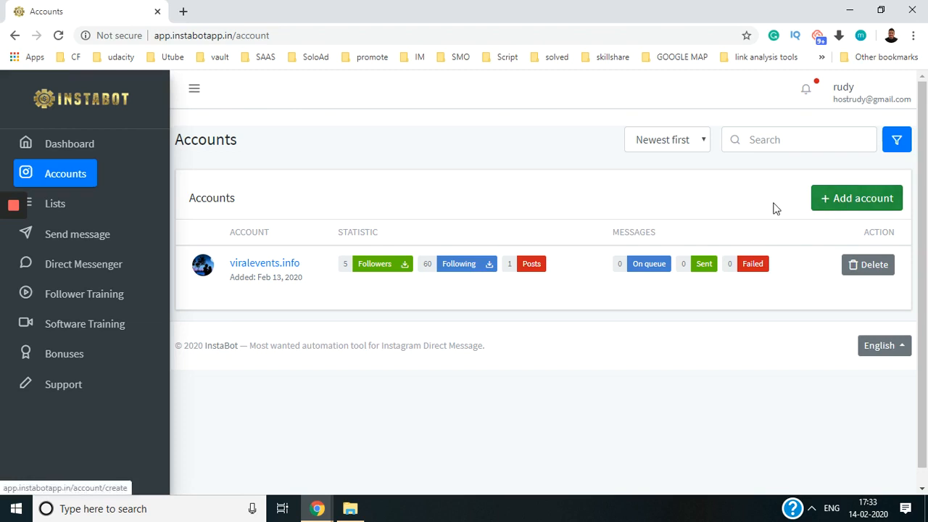
mouse_move(210, 284)
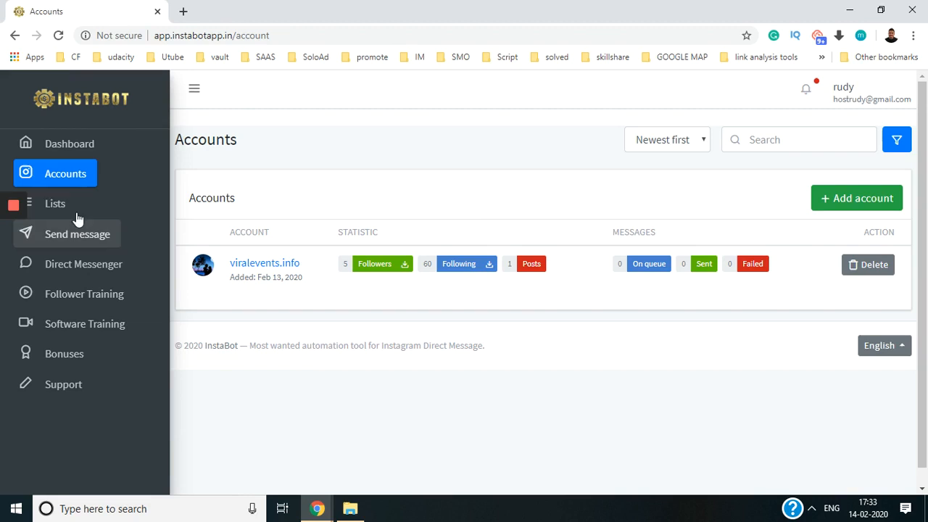
View the three saved message lists and start a blank new messages list form.
click(55, 203)
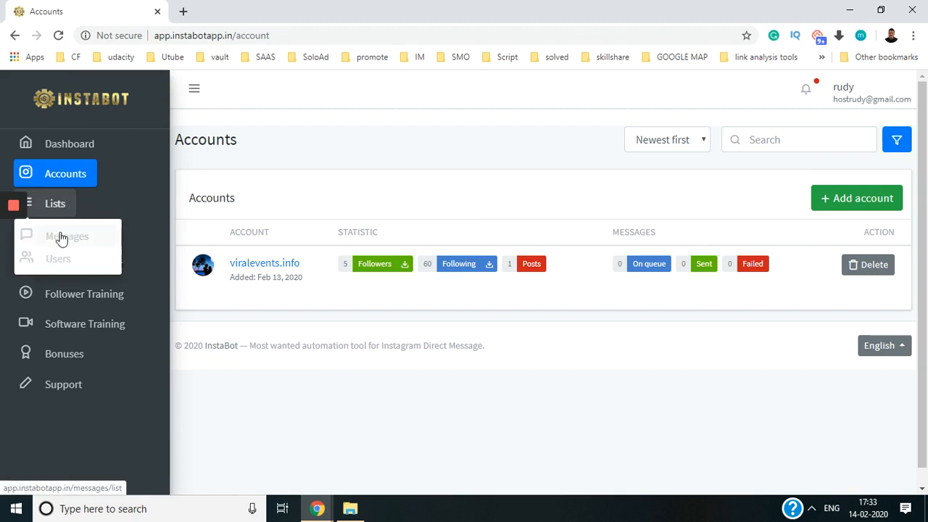
click(67, 235)
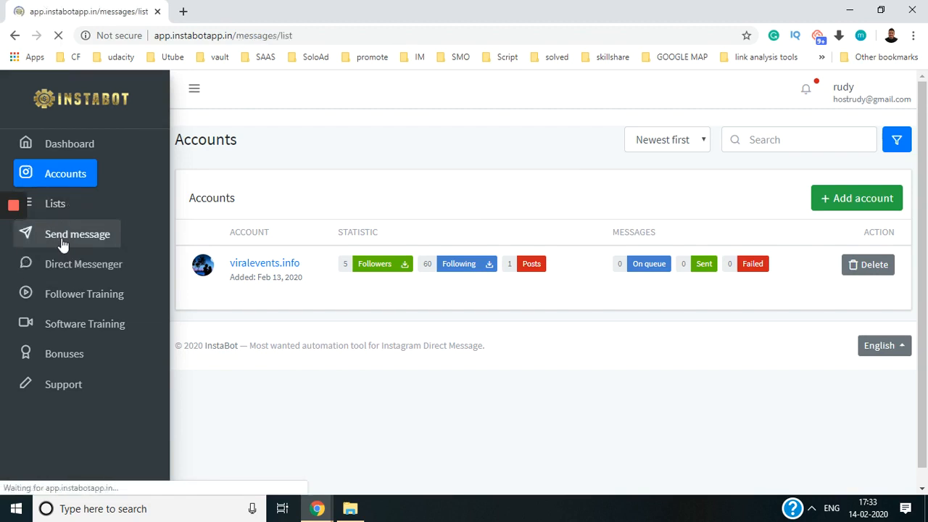
click(55, 202)
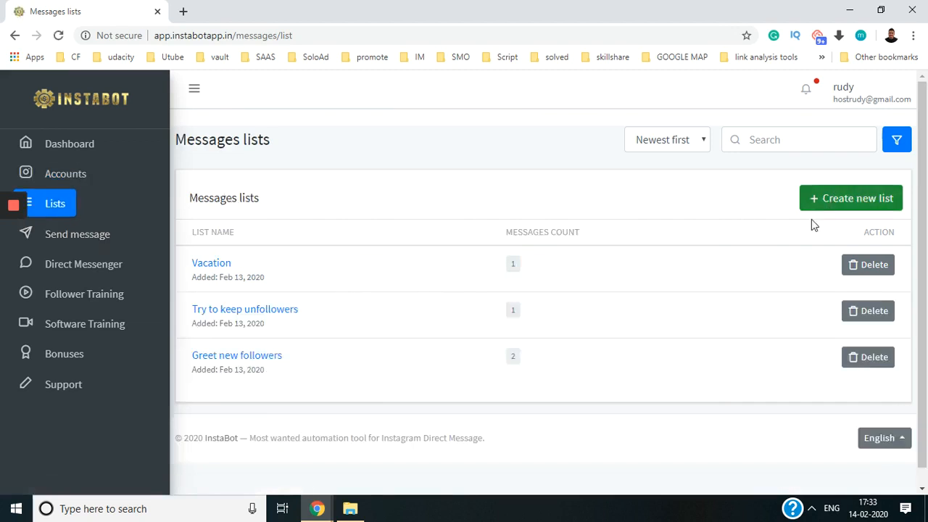
click(850, 197)
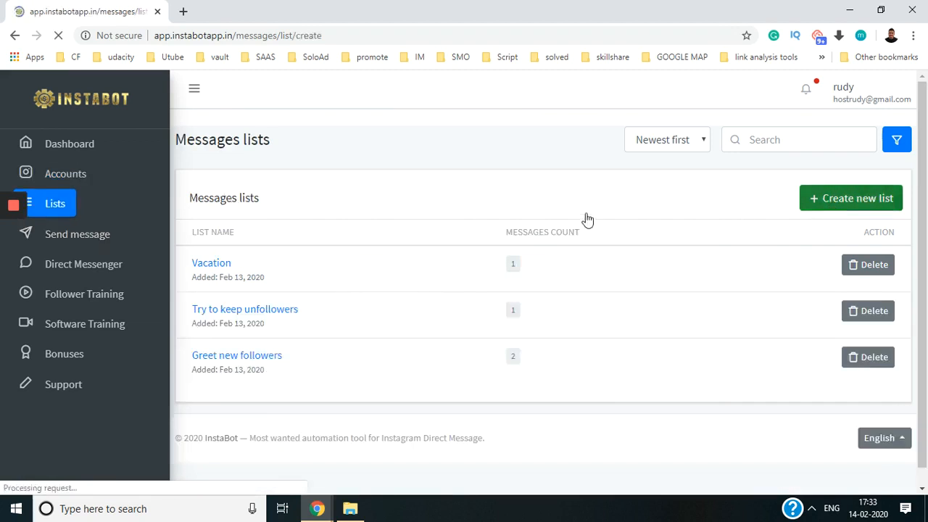
click(849, 197)
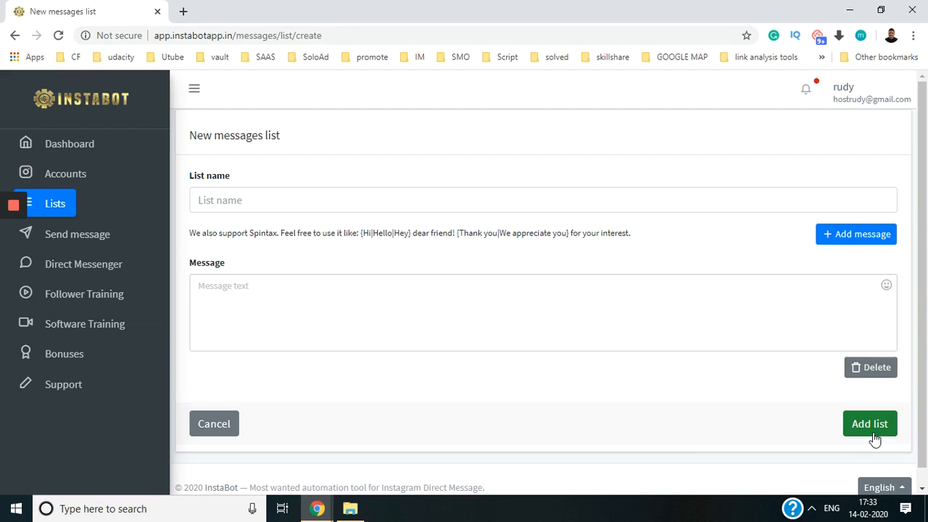
click(55, 203)
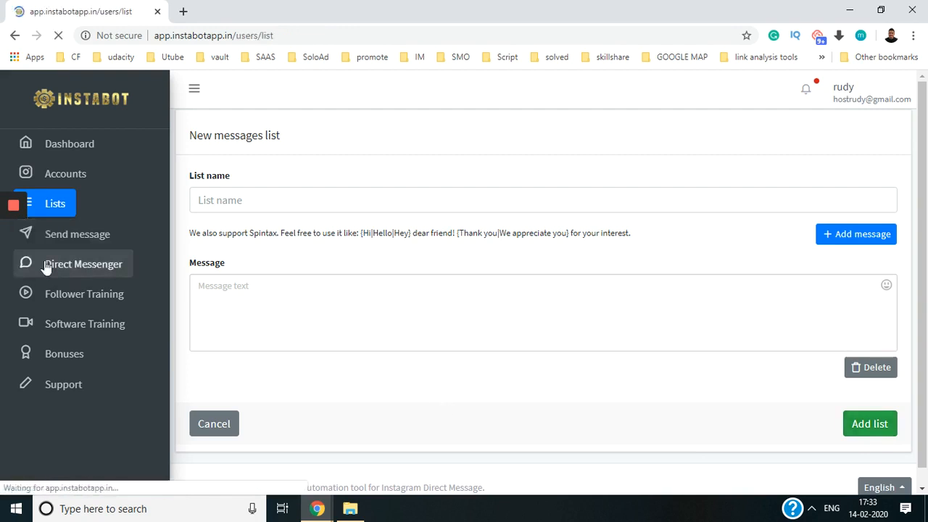
View the empty users lists and start a blank new users list form.
click(213, 423)
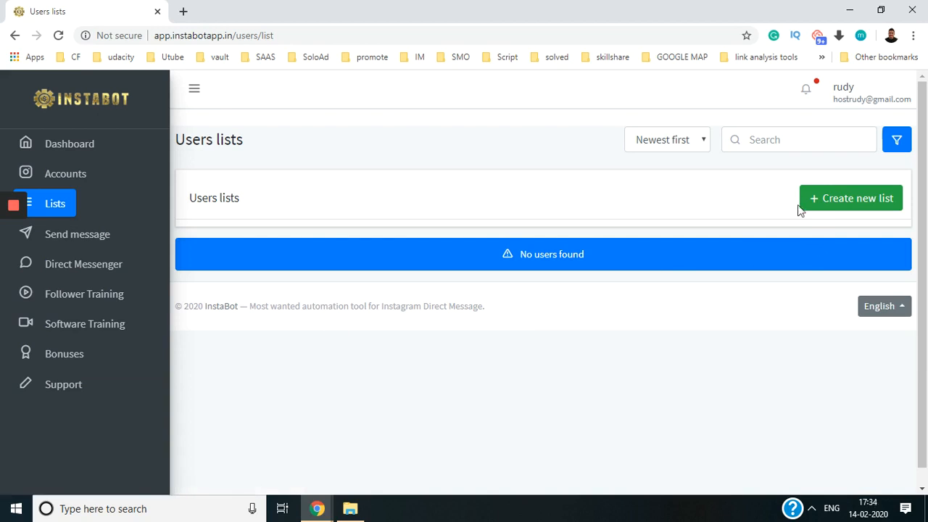
click(850, 197)
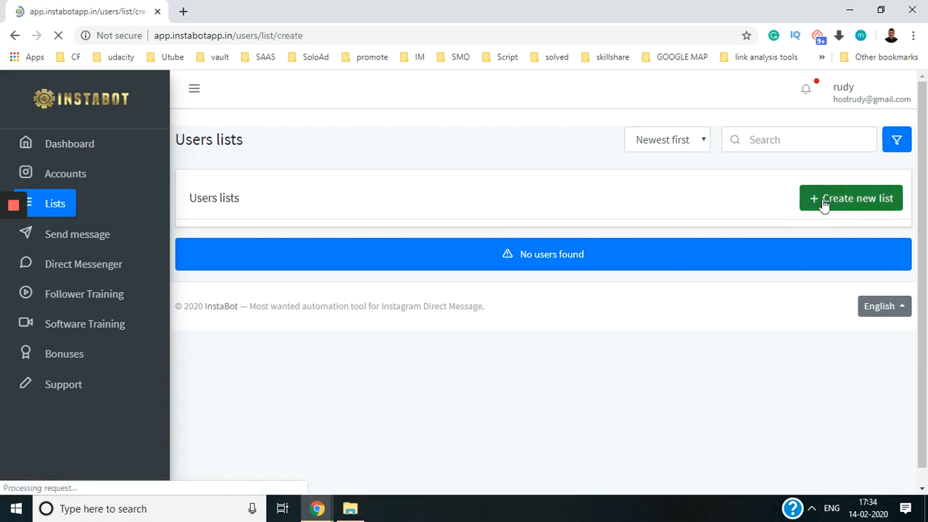
click(849, 197)
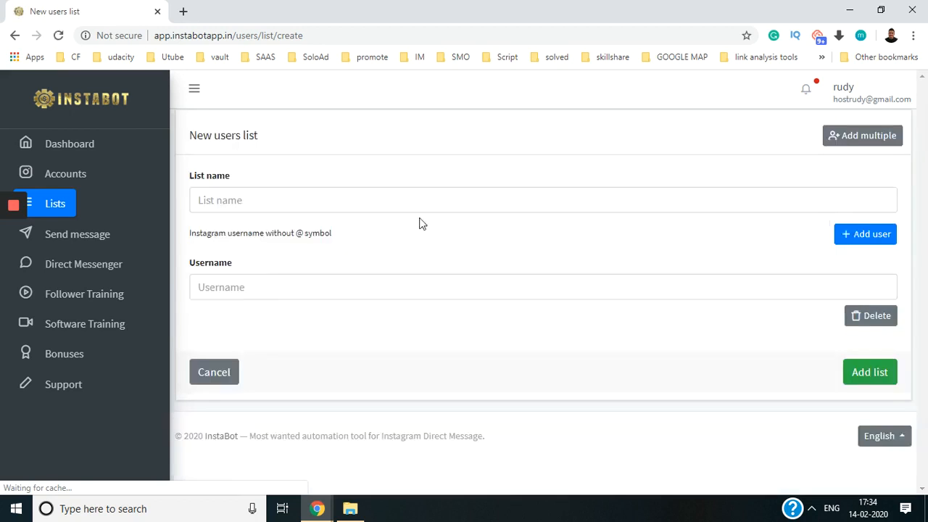
mouse_move(362, 307)
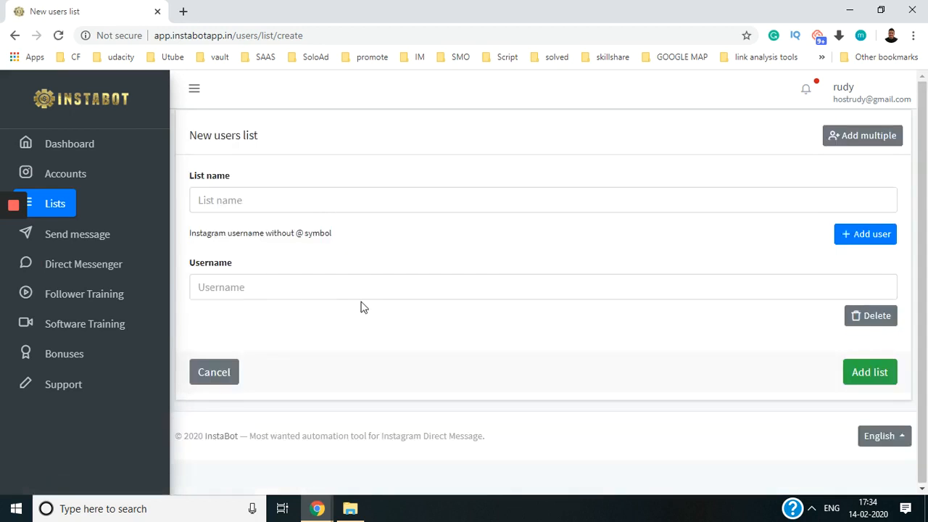
mouse_move(597, 273)
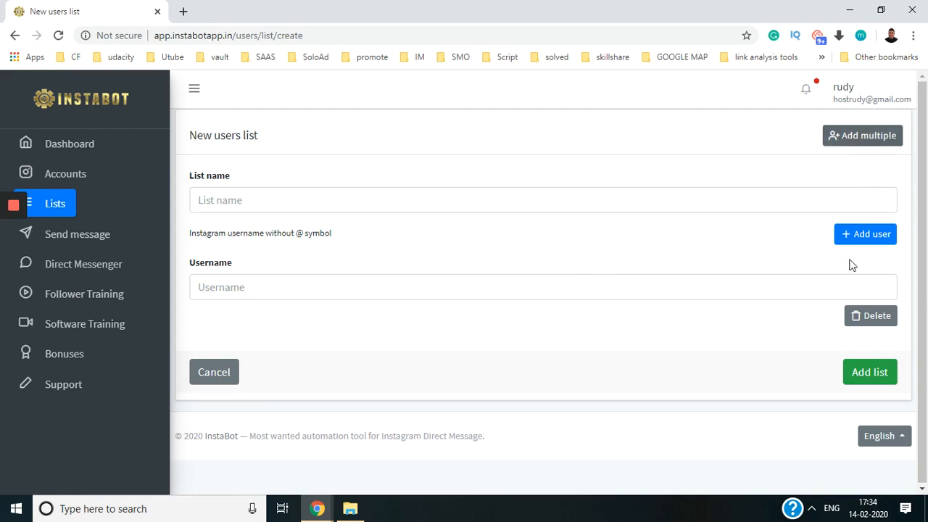
mouse_move(210, 247)
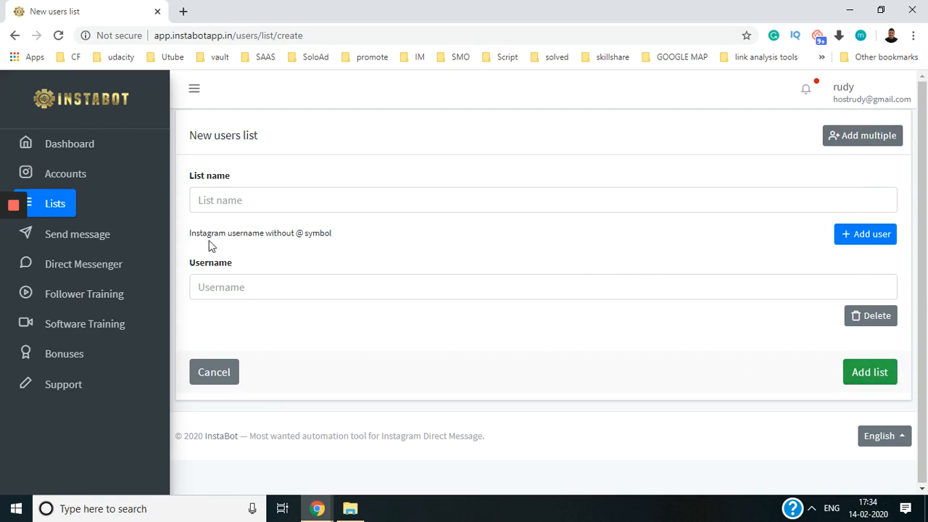
click(78, 233)
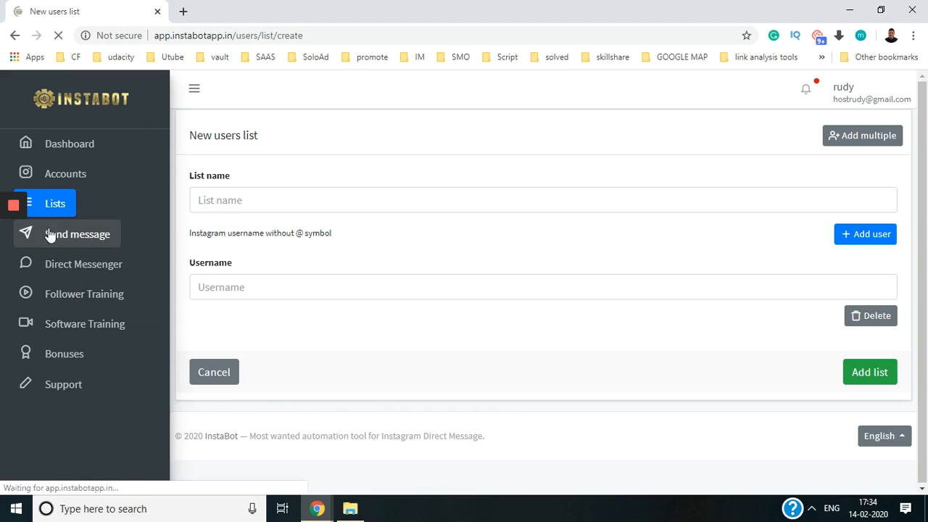
Bring up the Send message form for viralevents.info followers, comparing Custom text and List of messages types.
click(78, 234)
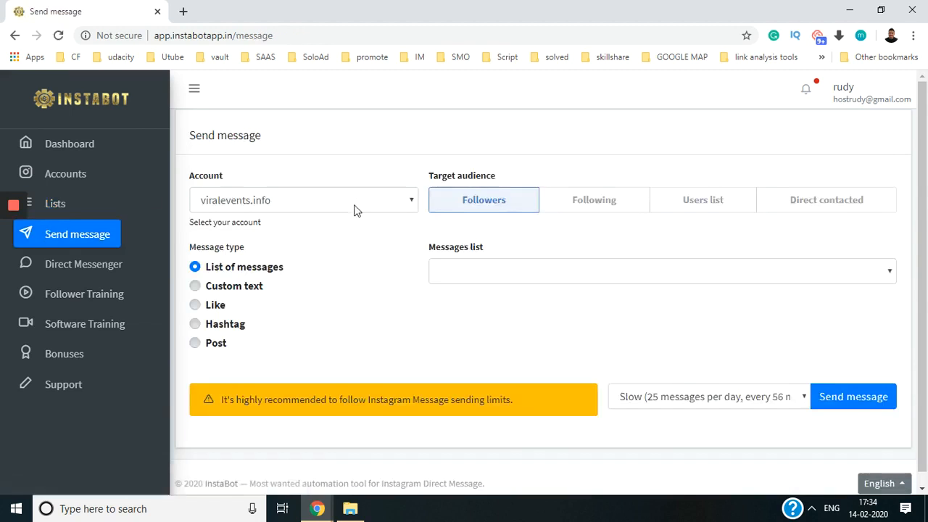
click(303, 200)
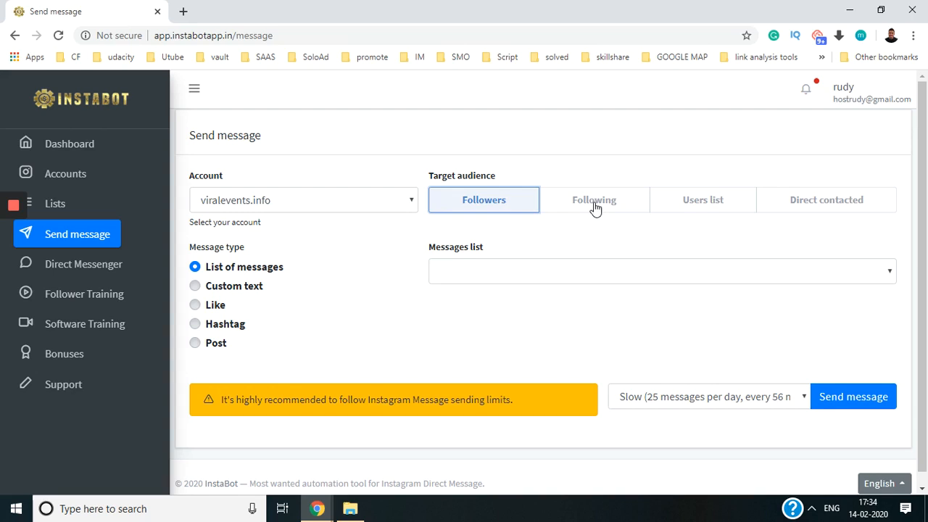
mouse_move(844, 218)
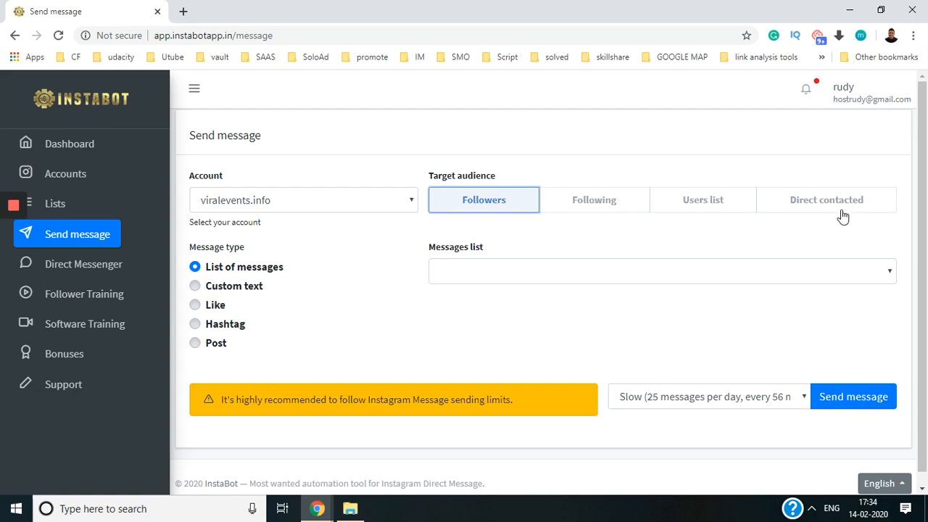
mouse_move(817, 211)
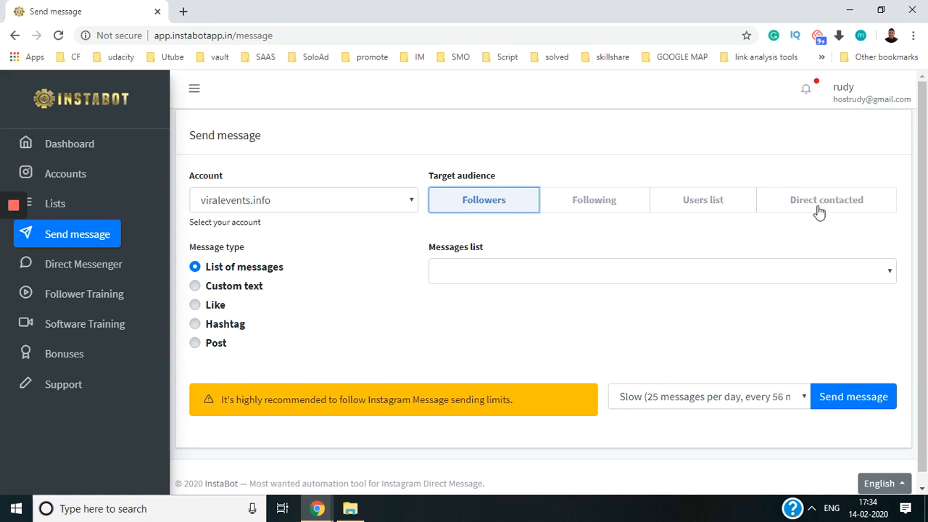
mouse_move(602, 270)
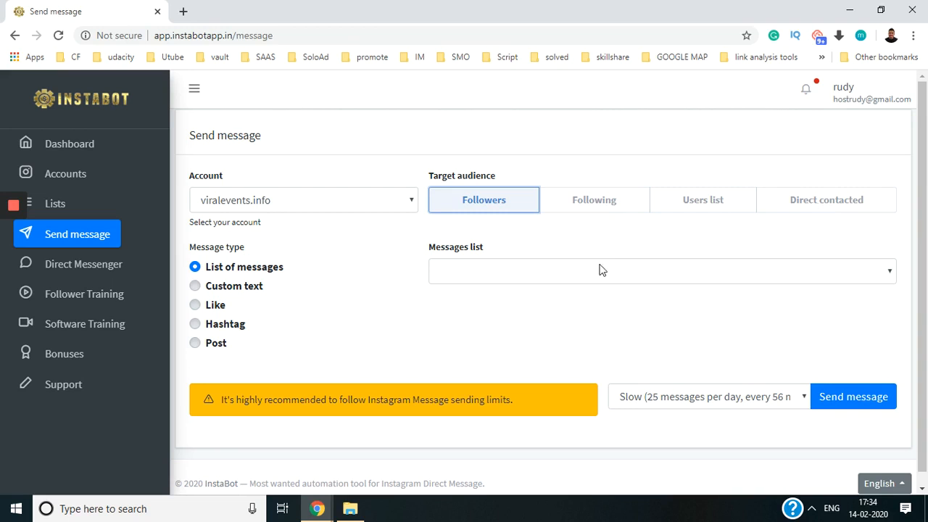
click(195, 285)
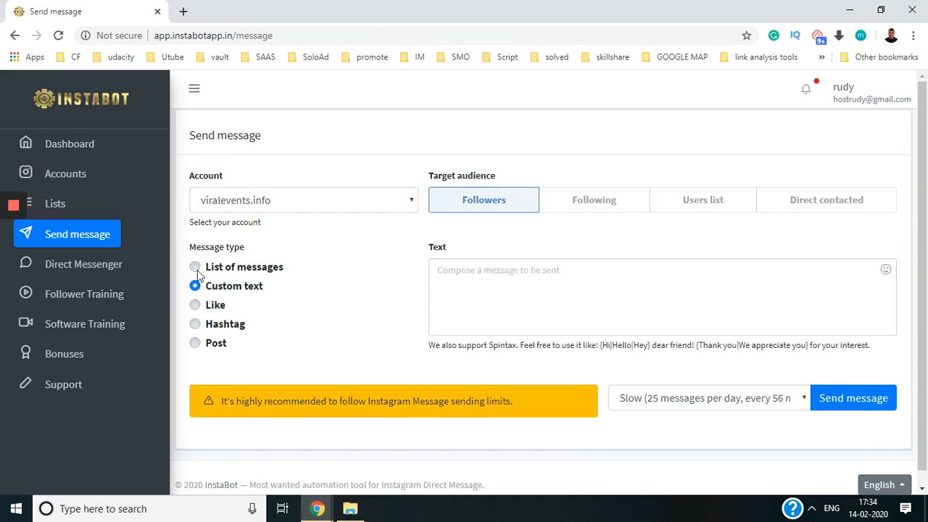
click(195, 267)
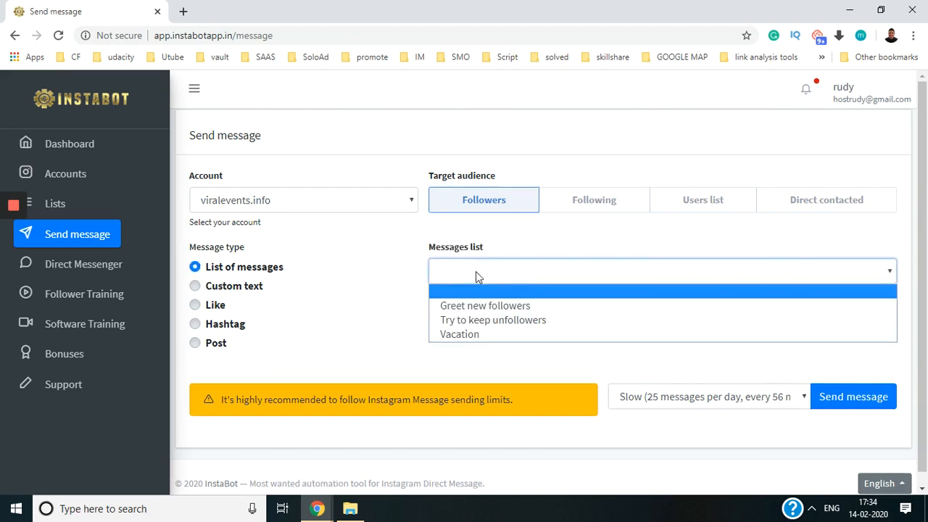
click(661, 271)
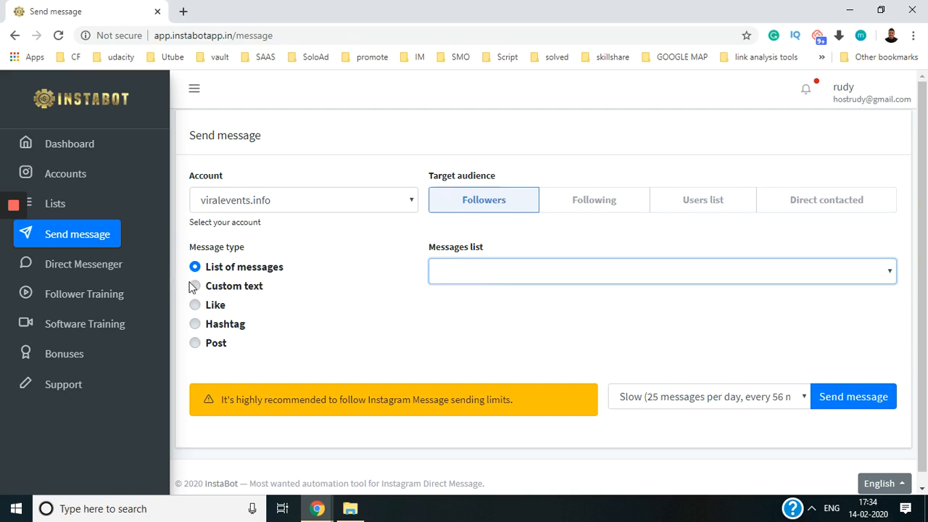
Write the custom text message 'hi there', 'heloo', 'thank yo'.
click(194, 285)
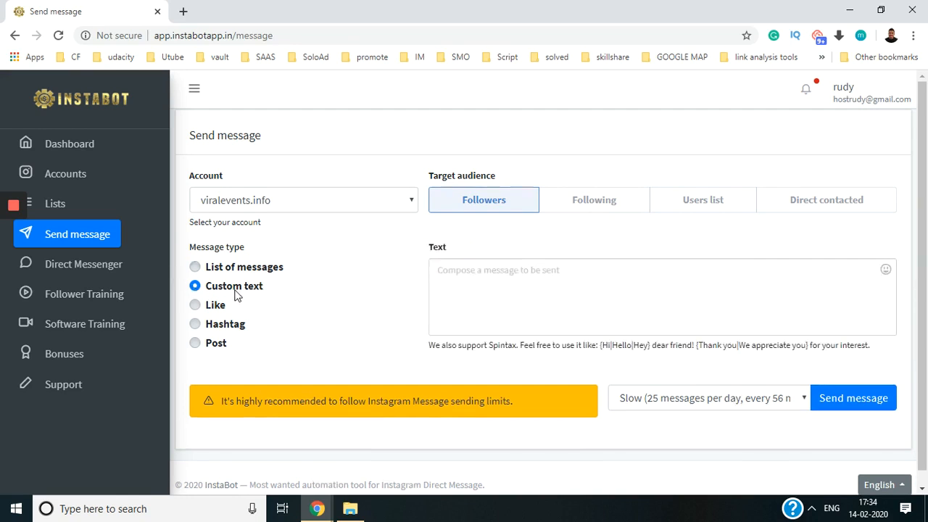
click(652, 296)
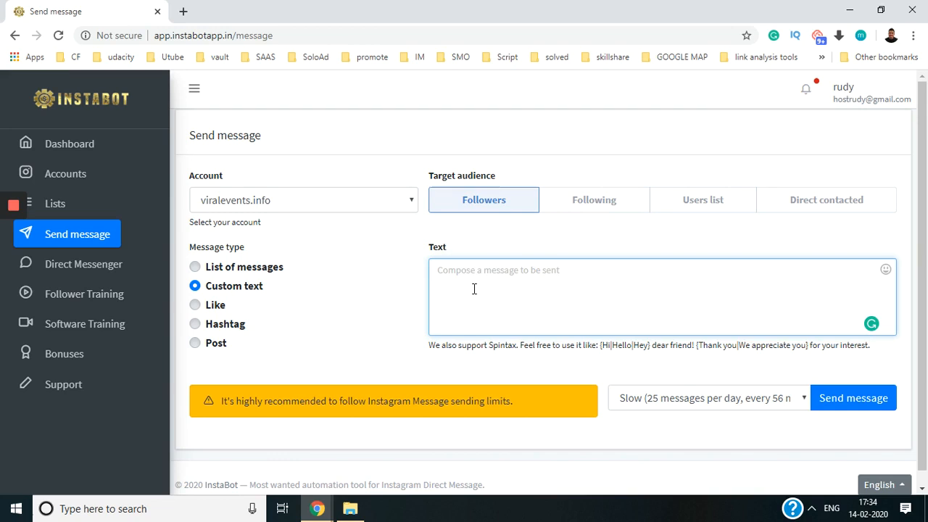
text(hi there)
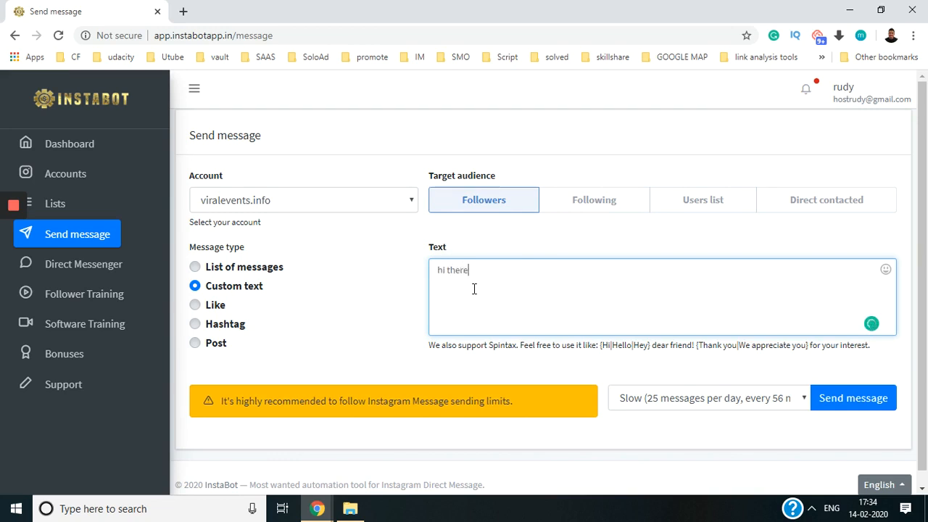
text(heloo)
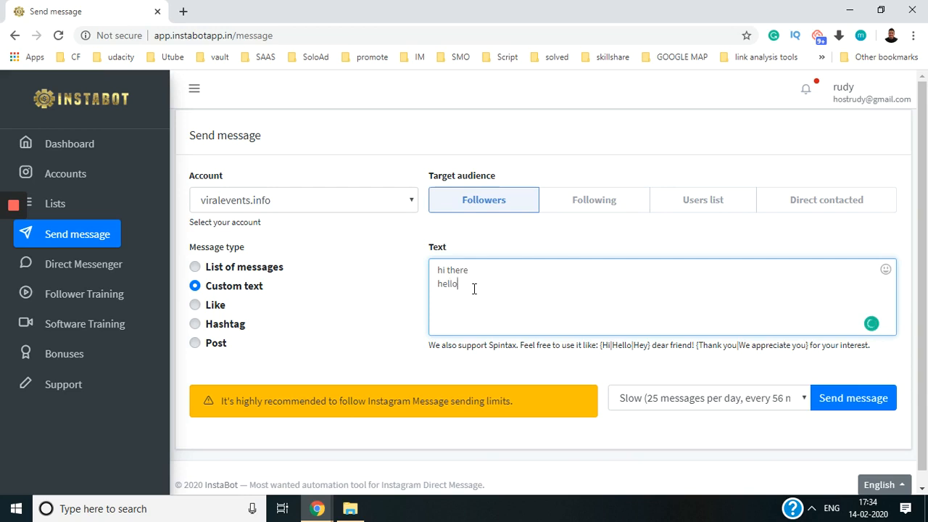
text(thank yo)
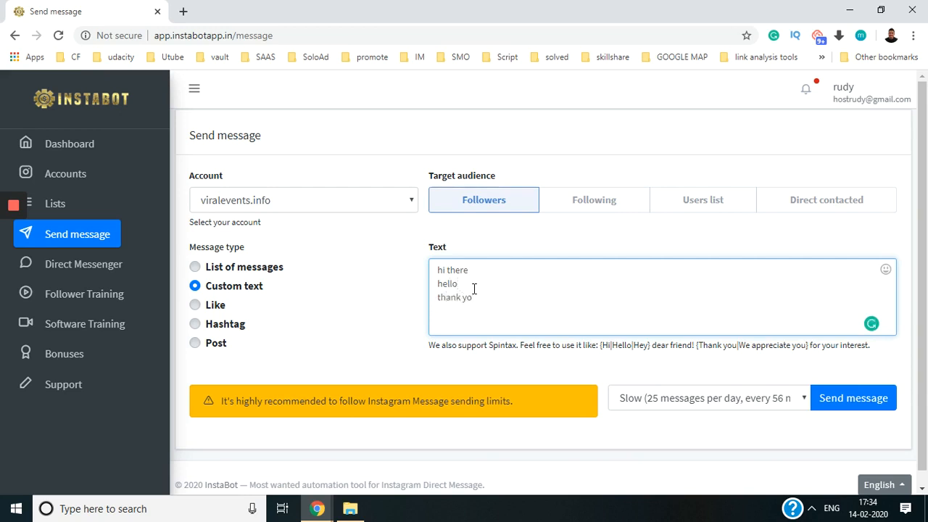
Queue the message to the 137 followers at speed 'Instantly (every 7-10 seconds)'.
click(707, 397)
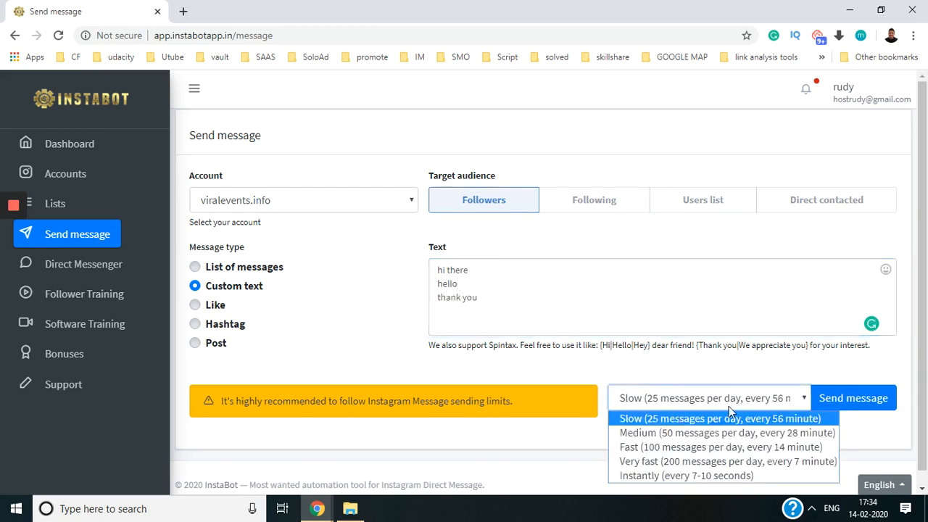
click(684, 476)
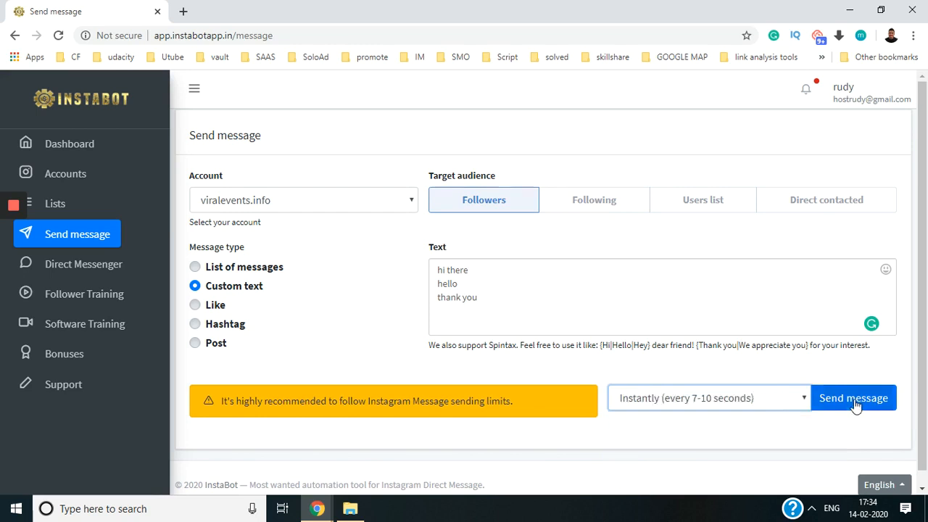
click(852, 397)
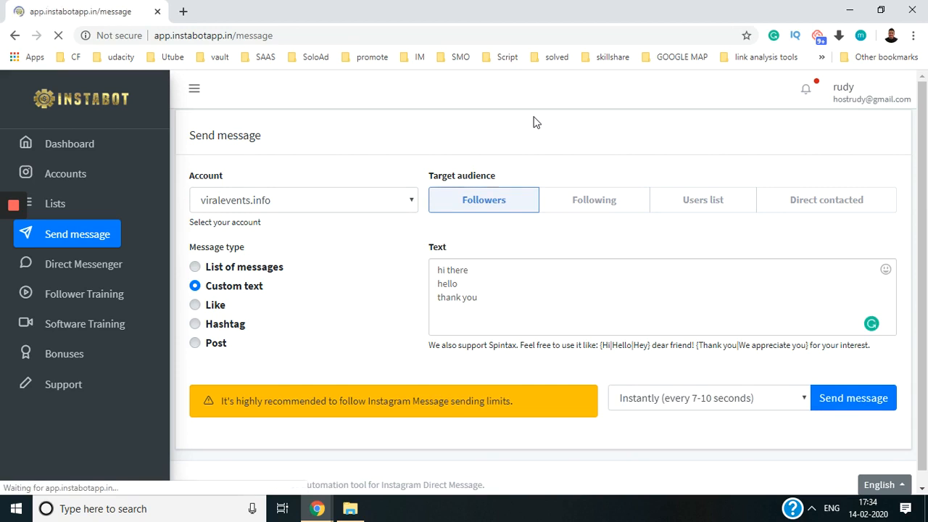
click(853, 398)
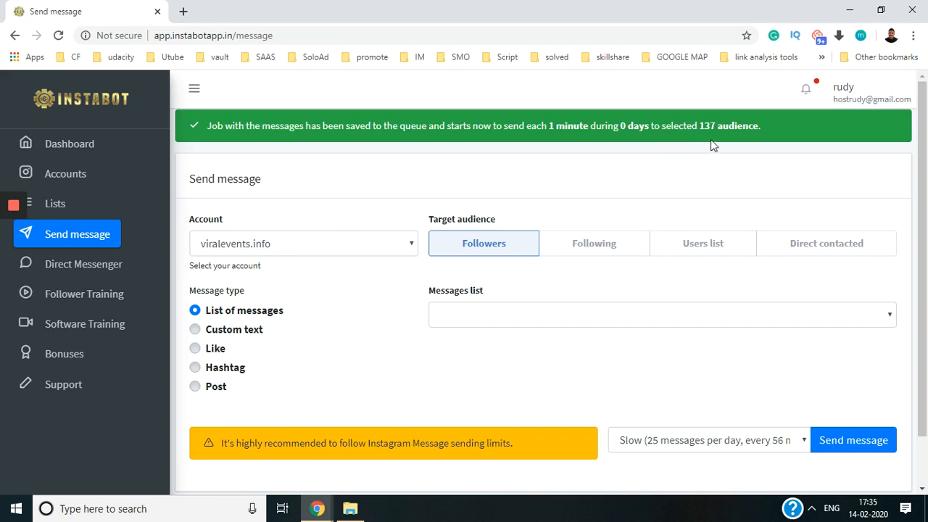
mouse_move(84, 264)
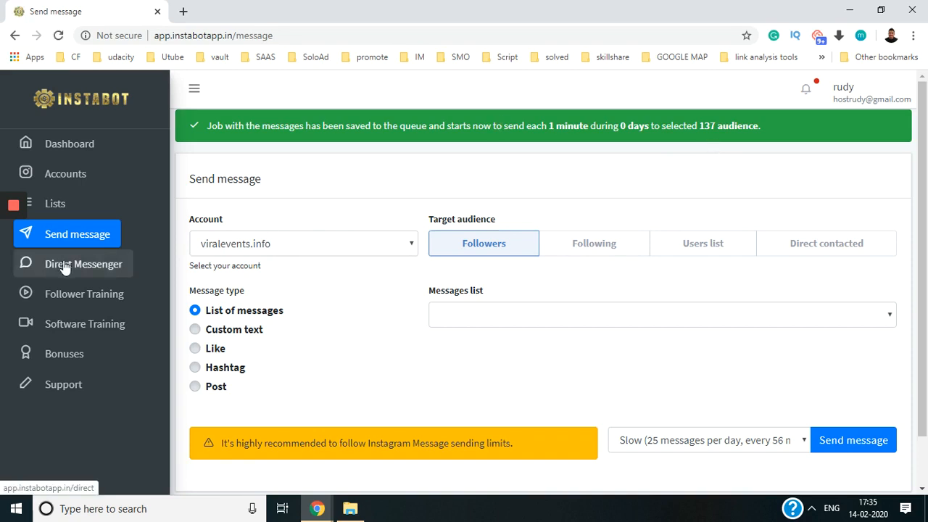
Load and refresh the Direct Messenger inbox for viralevents.info.
click(83, 264)
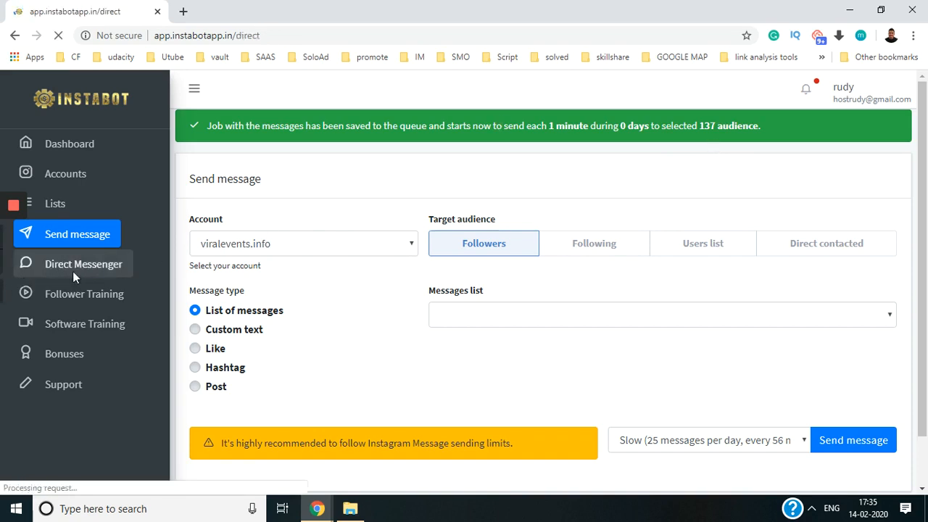
click(82, 263)
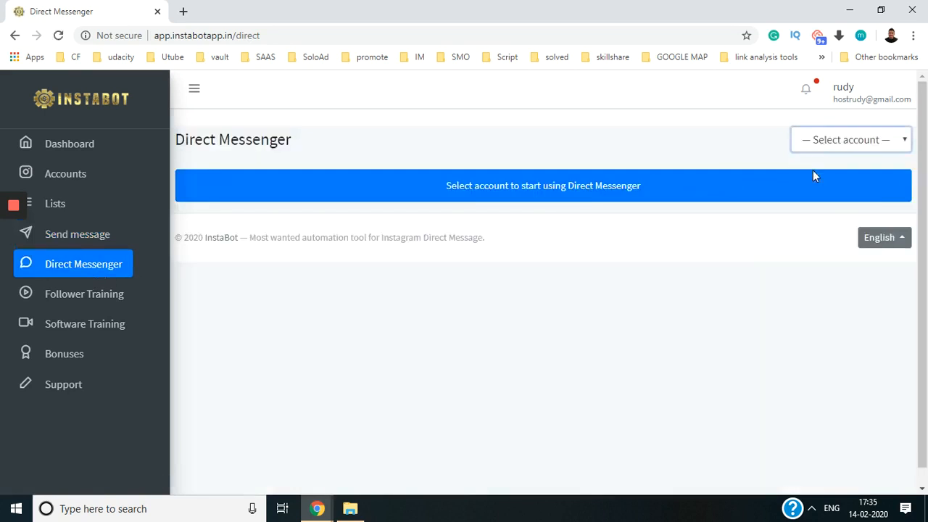
click(849, 139)
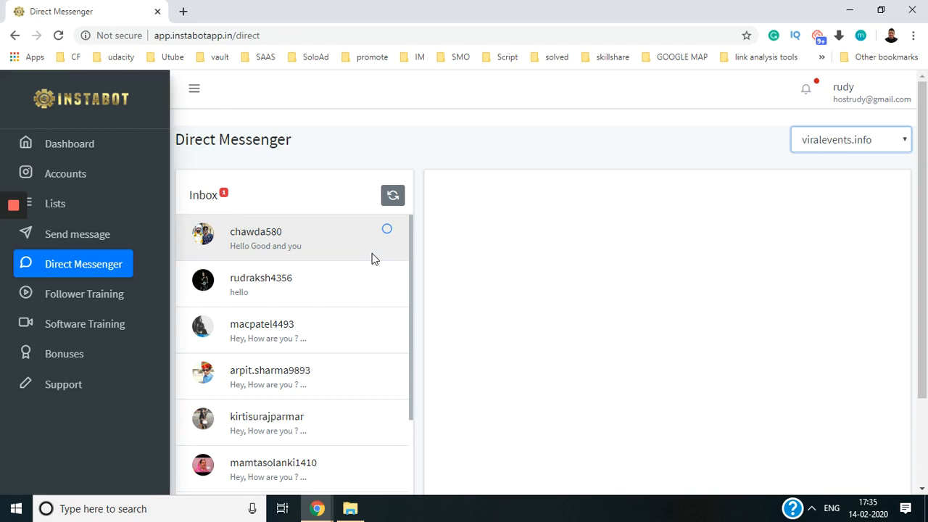
mouse_move(353, 384)
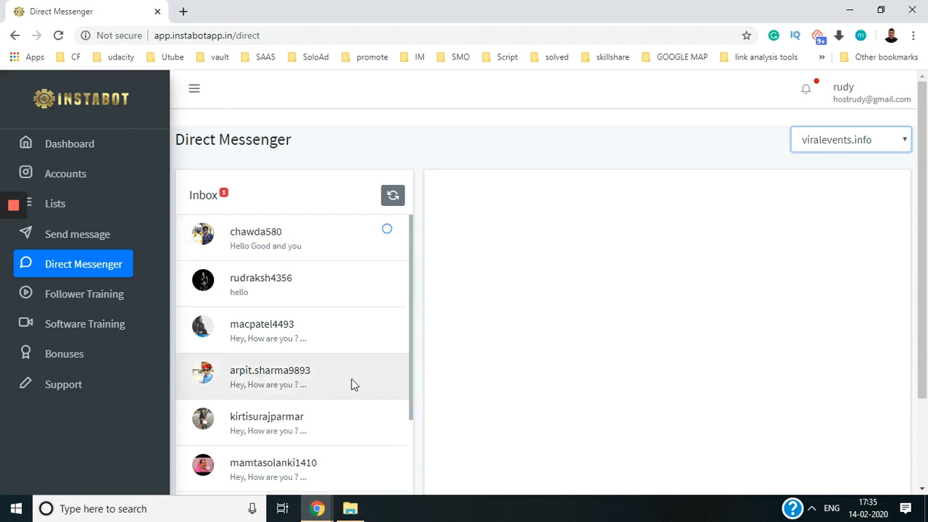
click(391, 195)
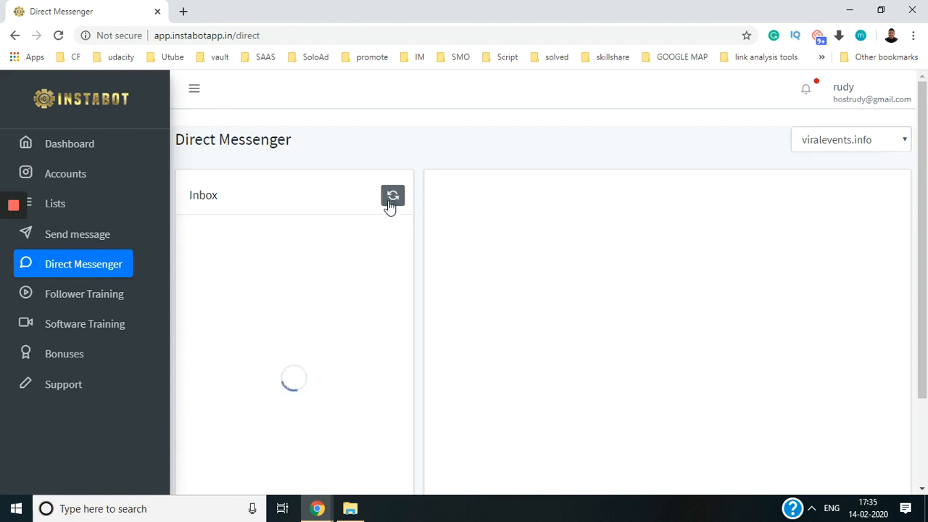
click(392, 195)
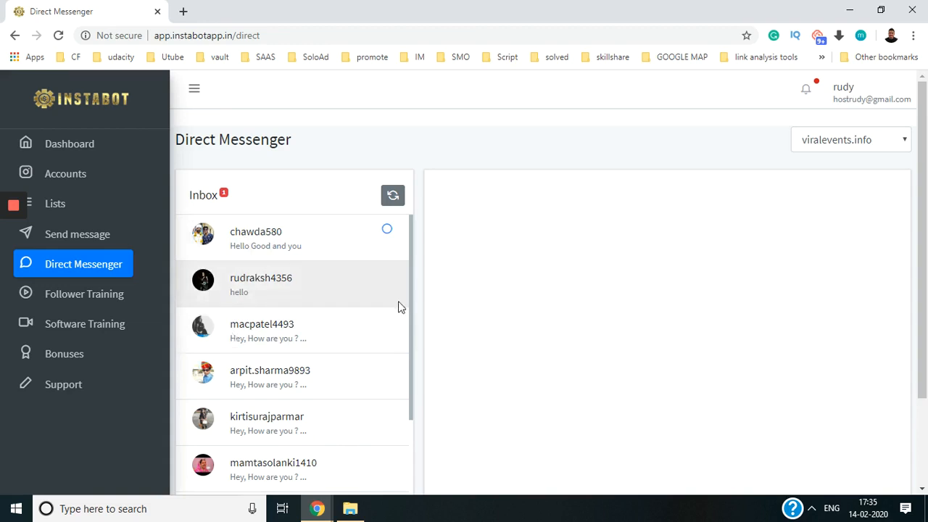
click(261, 283)
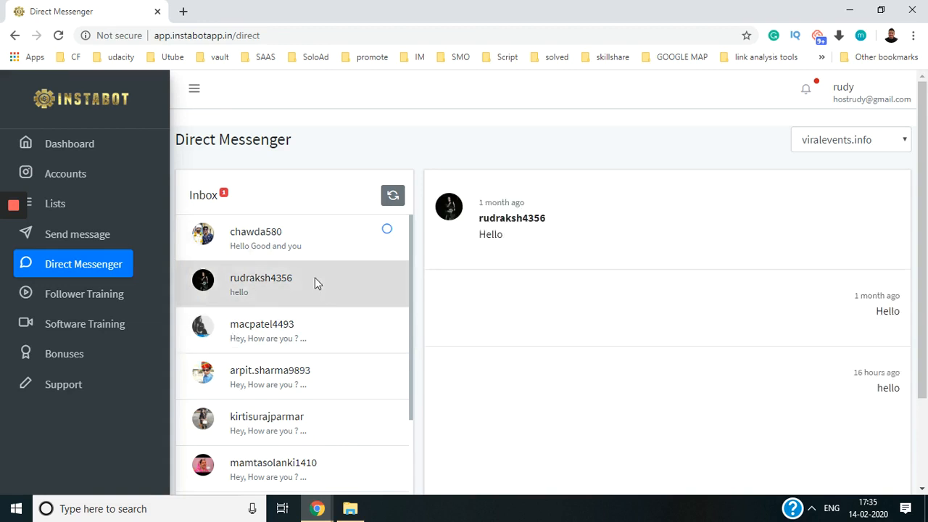
click(261, 331)
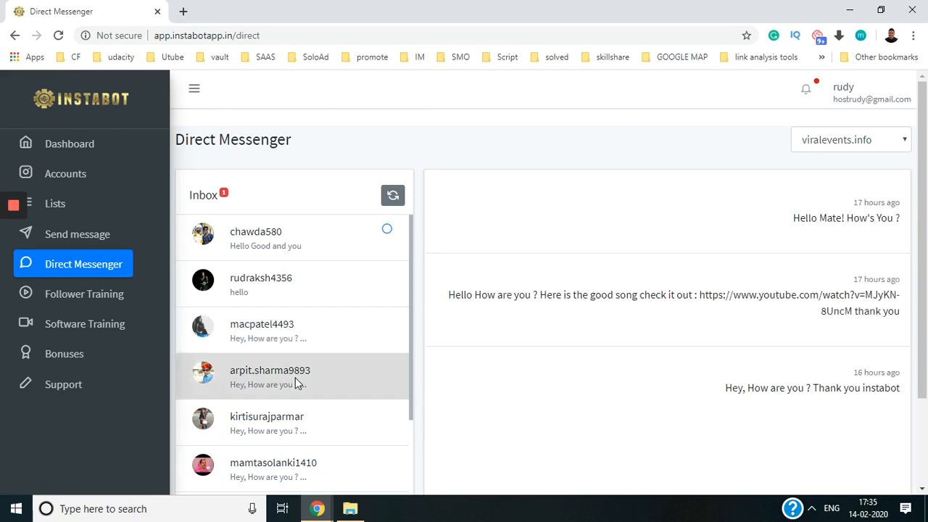
mouse_move(77, 234)
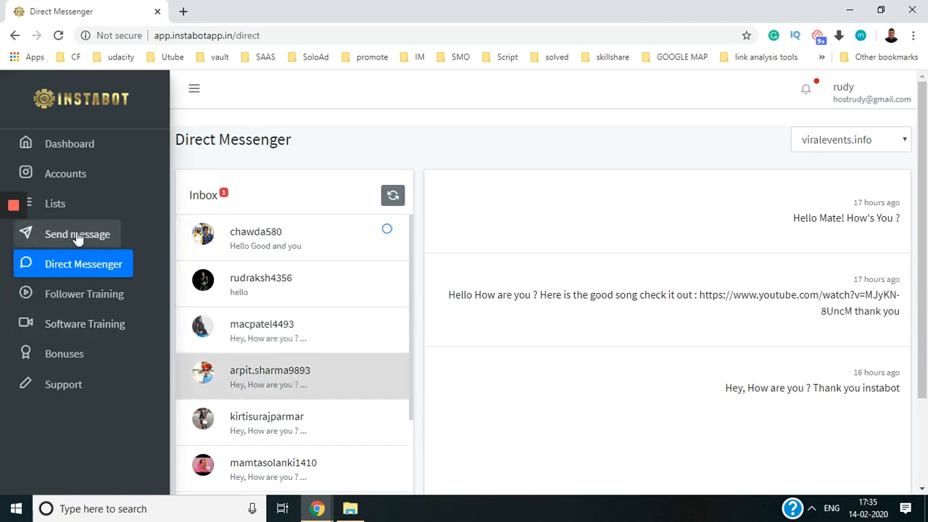
Return to the Dashboard showing 137 messages on queue, 0 sent and 0 failed.
click(70, 144)
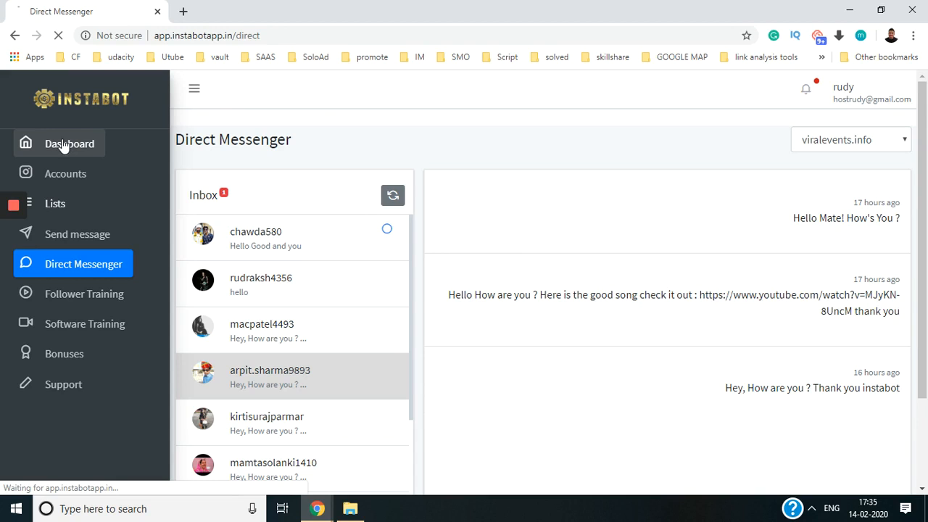
click(70, 143)
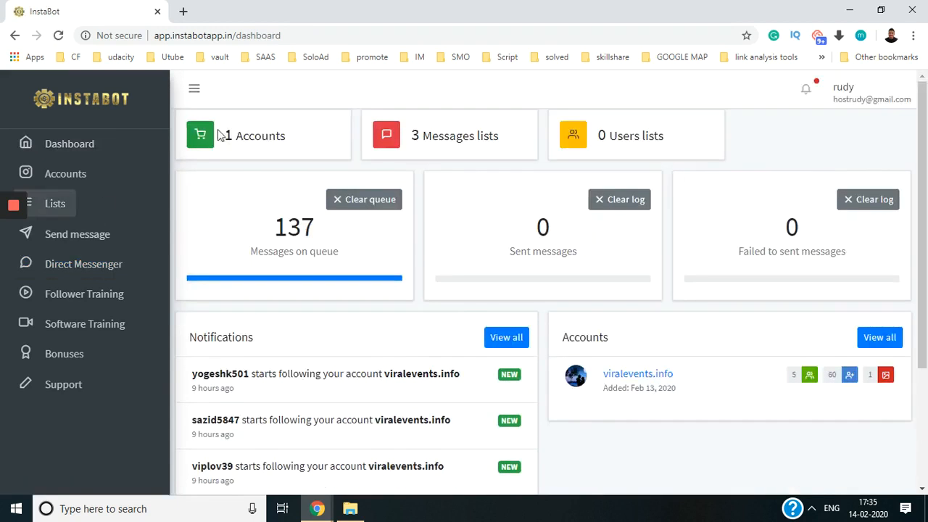
mouse_move(435, 206)
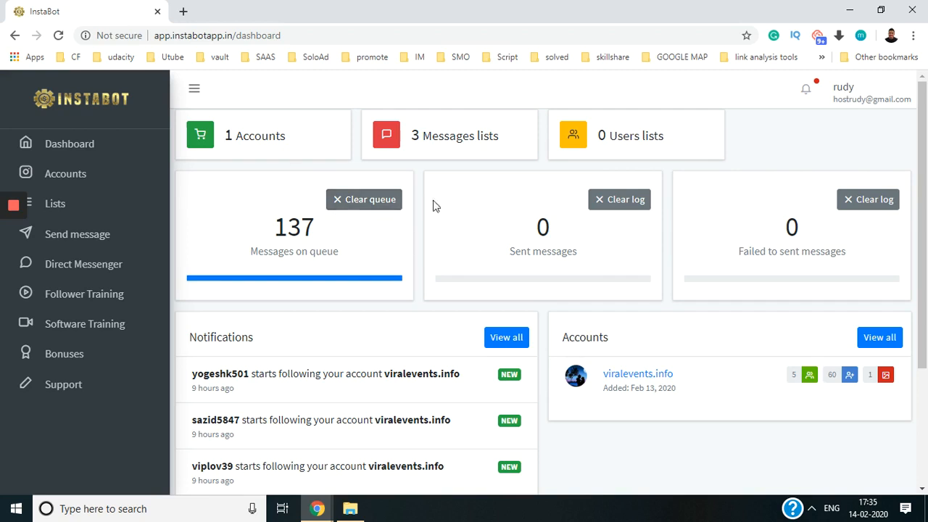
mouse_move(348, 245)
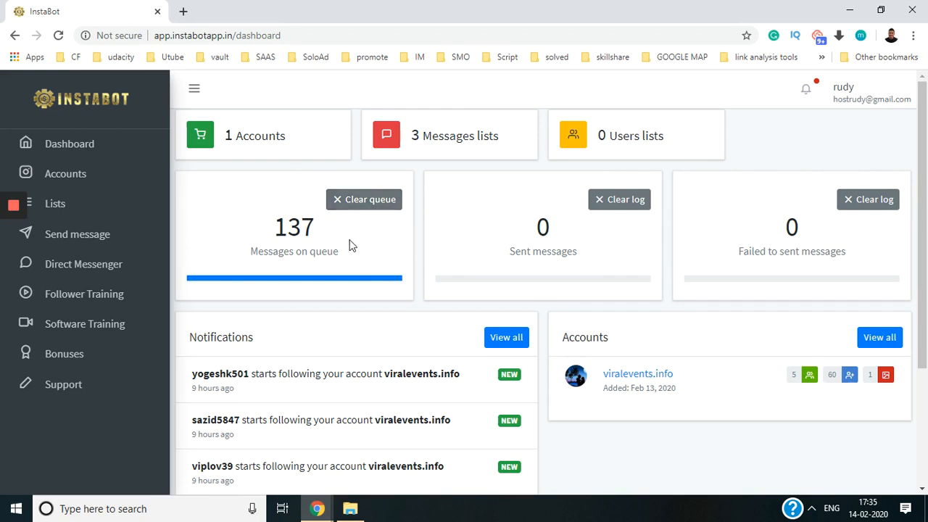
mouse_move(374, 235)
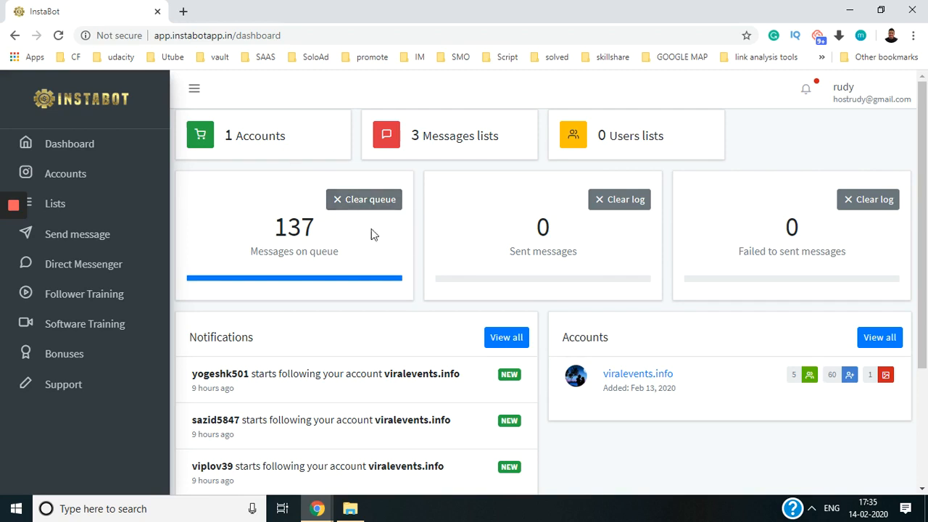
mouse_move(348, 265)
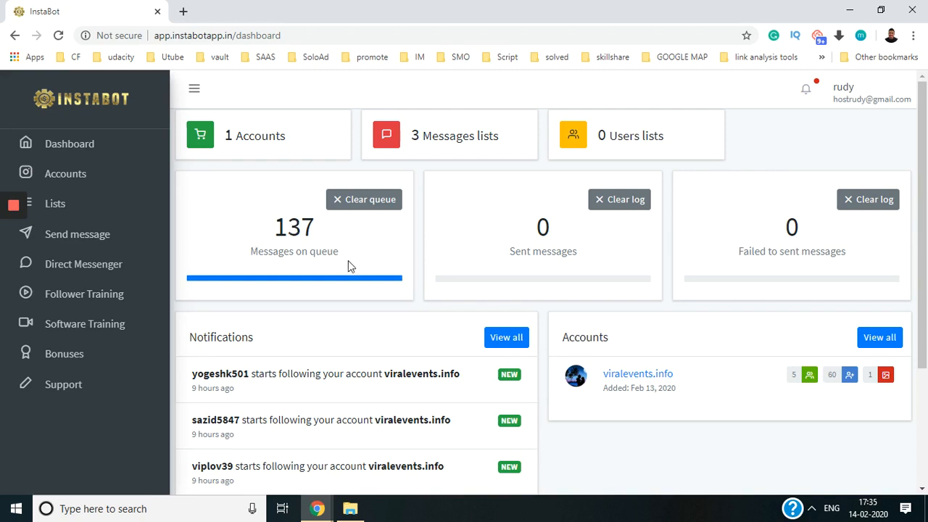
mouse_move(568, 243)
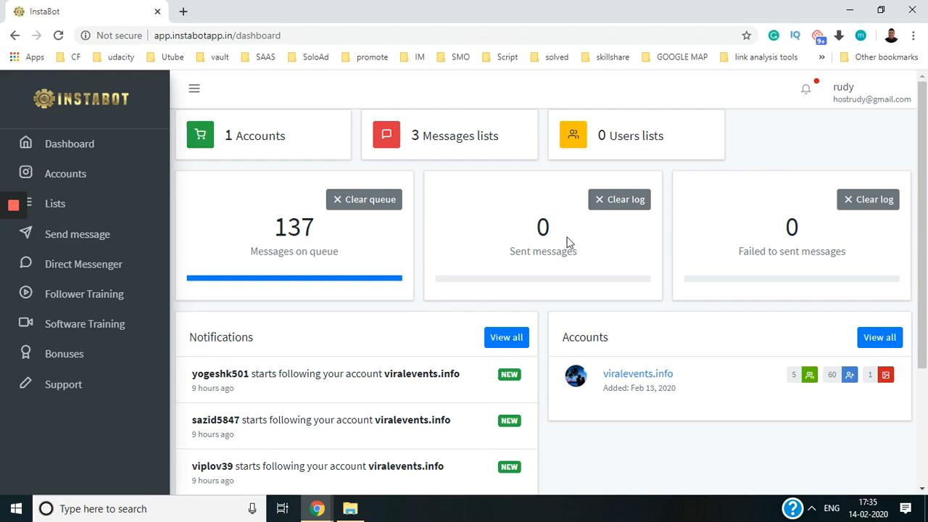
mouse_move(249, 252)
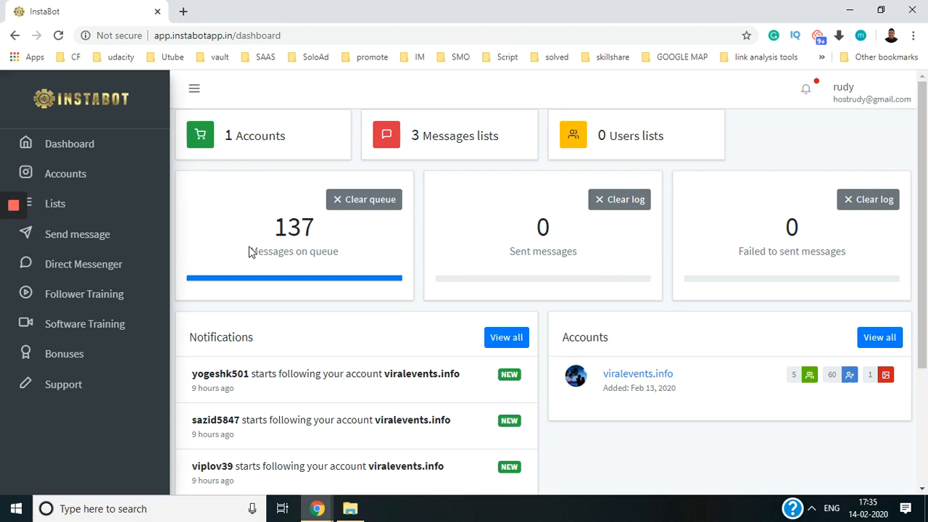
mouse_move(552, 253)
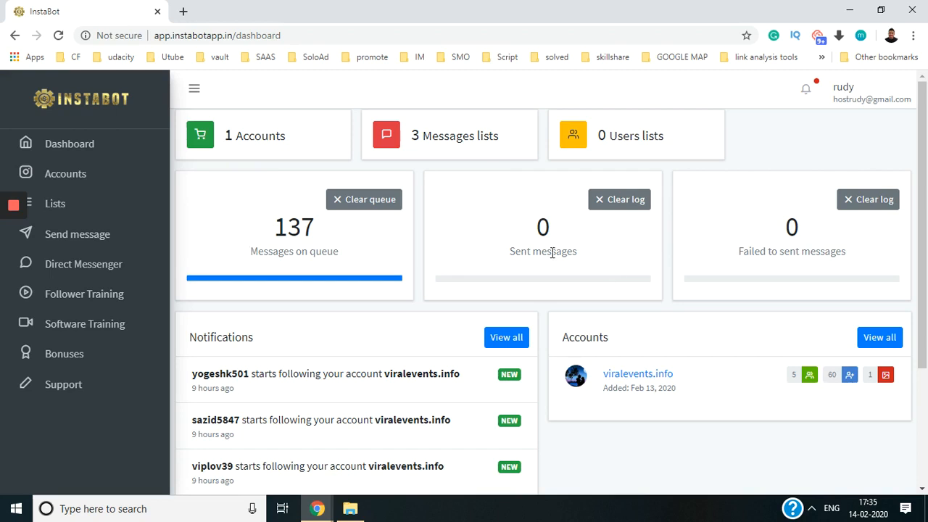
mouse_move(742, 253)
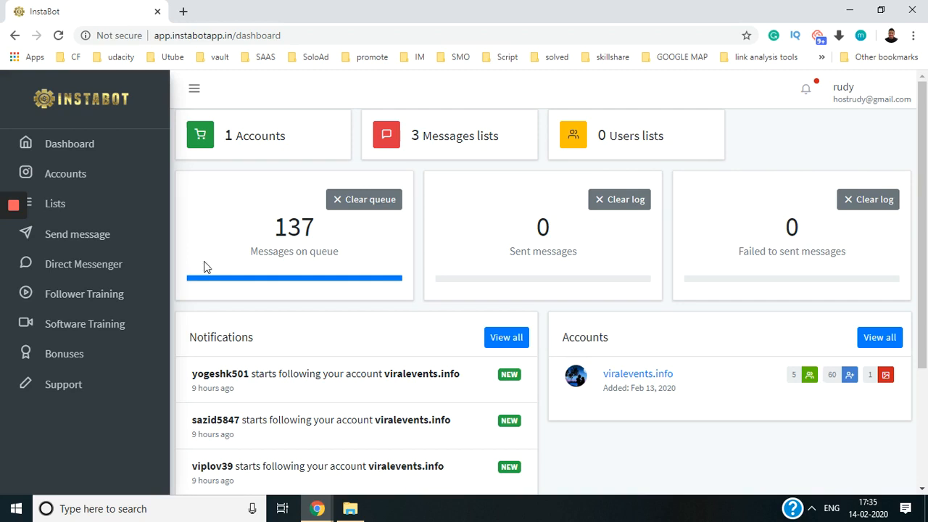
mouse_move(788, 224)
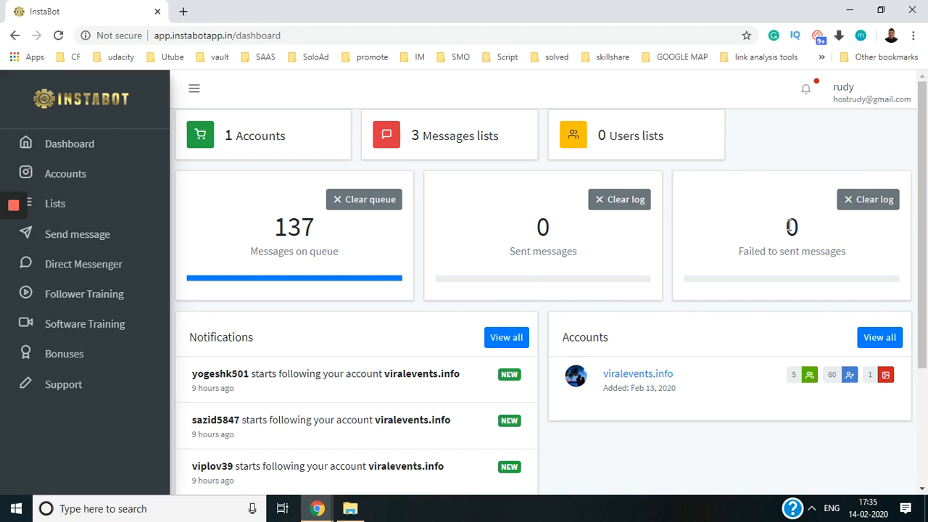
mouse_move(751, 241)
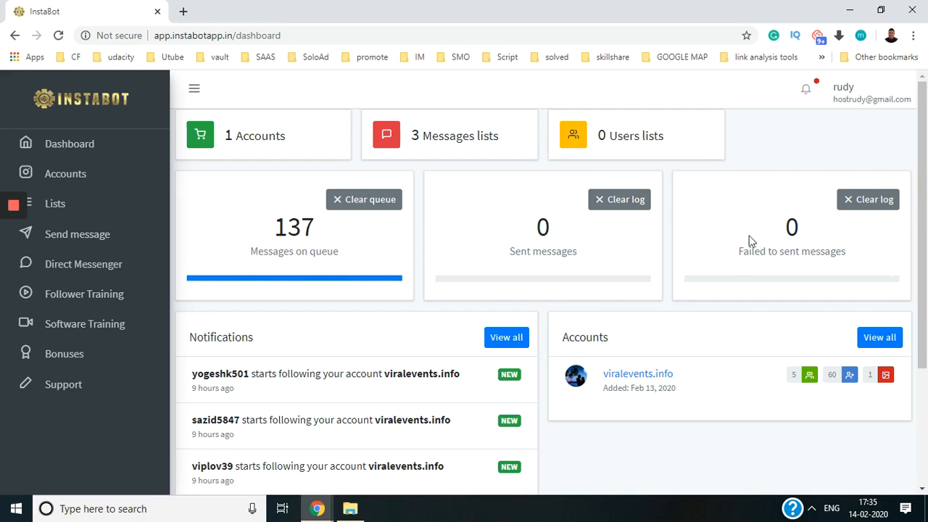
mouse_move(554, 229)
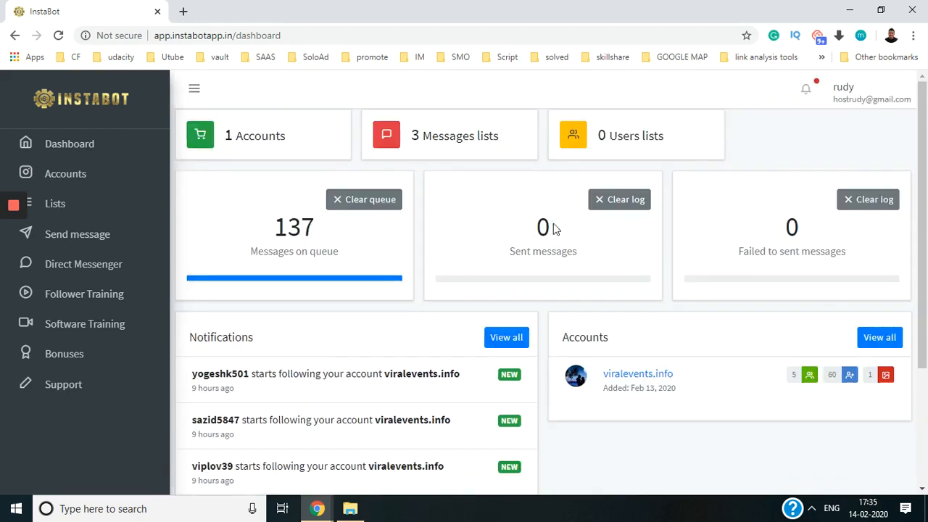
mouse_move(708, 154)
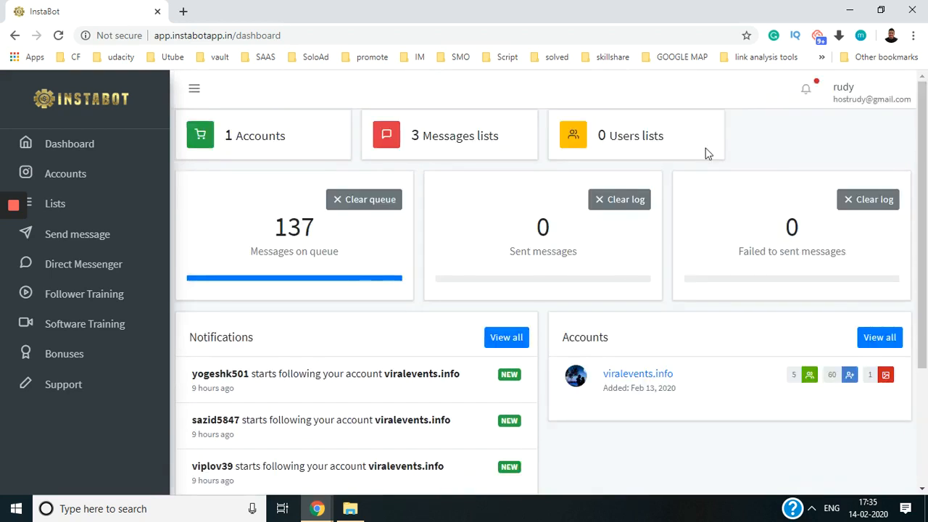